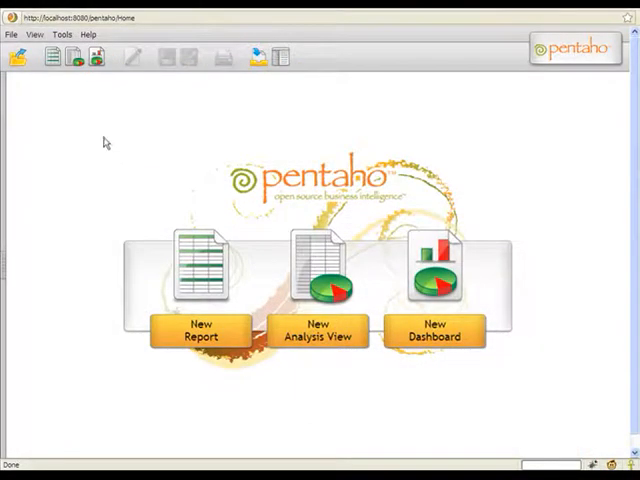
# Step: Create a new blank Analyzer View on the FoodMart schema's Sales cube
pyautogui.click(11, 35)
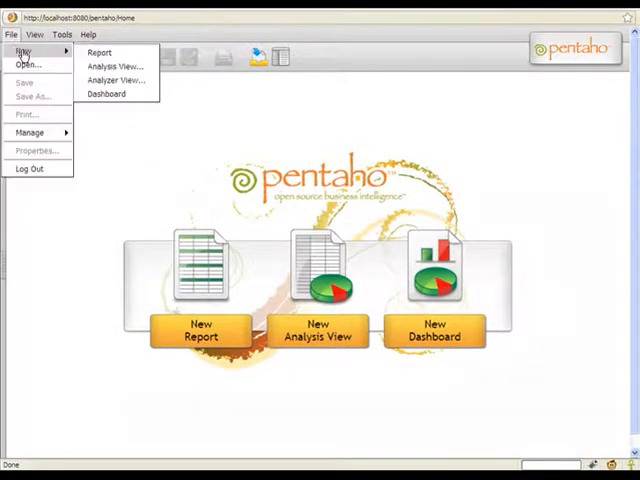
pyautogui.click(113, 80)
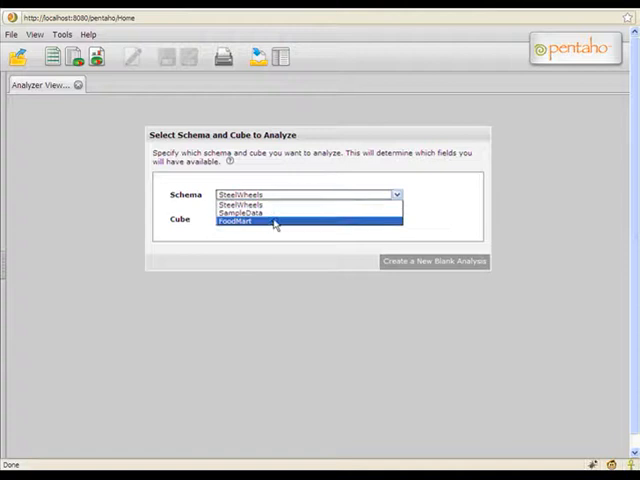
pyautogui.click(235, 223)
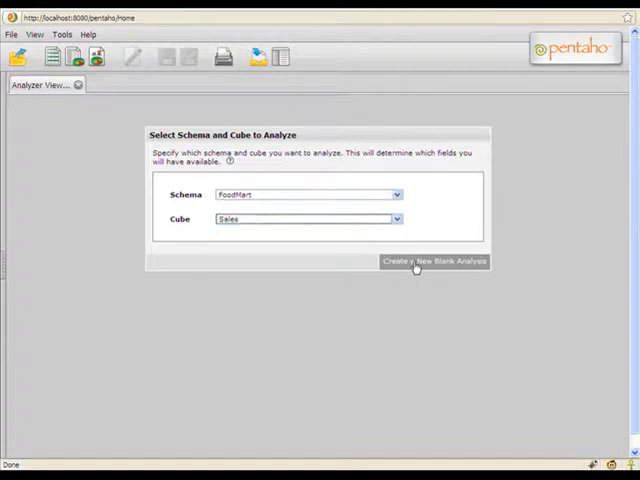
pyautogui.click(433, 261)
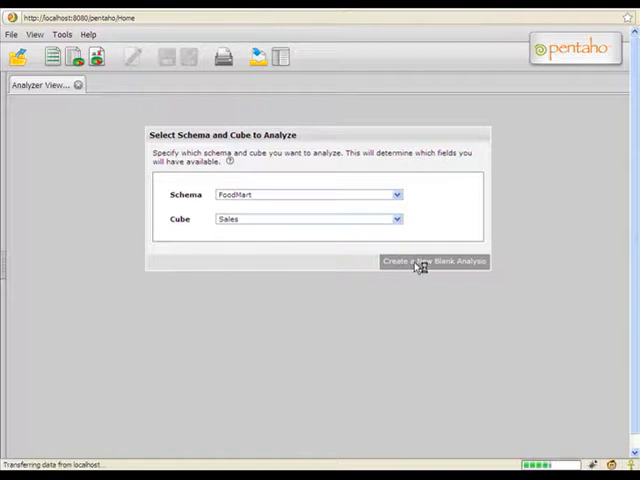
# Step: Show the field list and add Product Family, Store Sales and Store Cost to the report
pyautogui.click(433, 261)
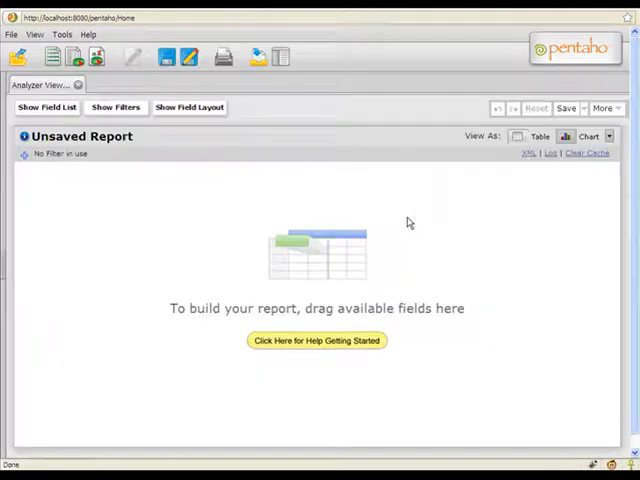
pyautogui.click(46, 107)
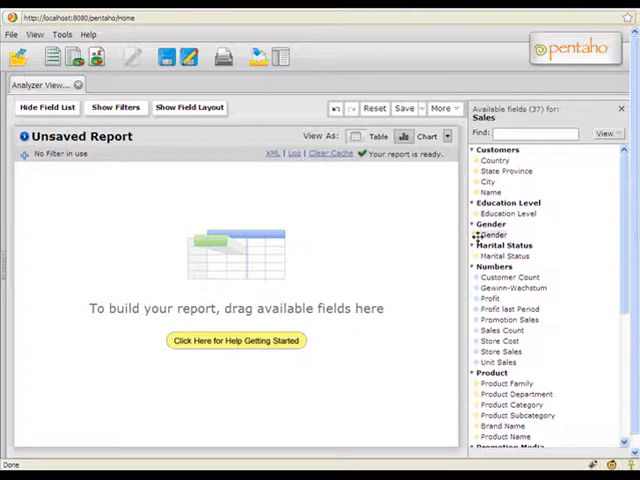
pyautogui.moveTo(507, 287)
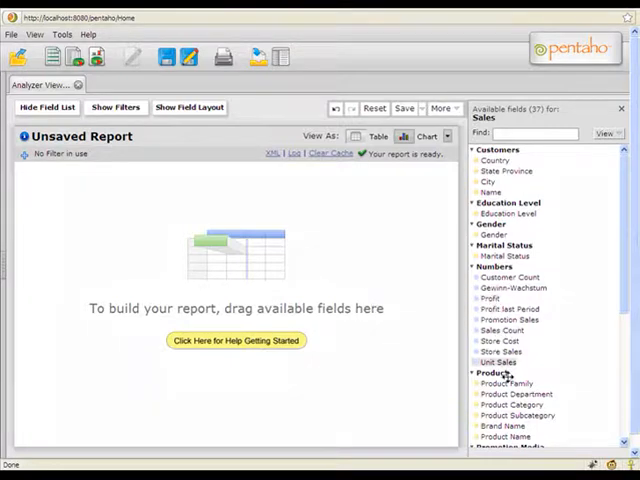
pyautogui.moveTo(505, 383); pyautogui.dragTo(315, 286)
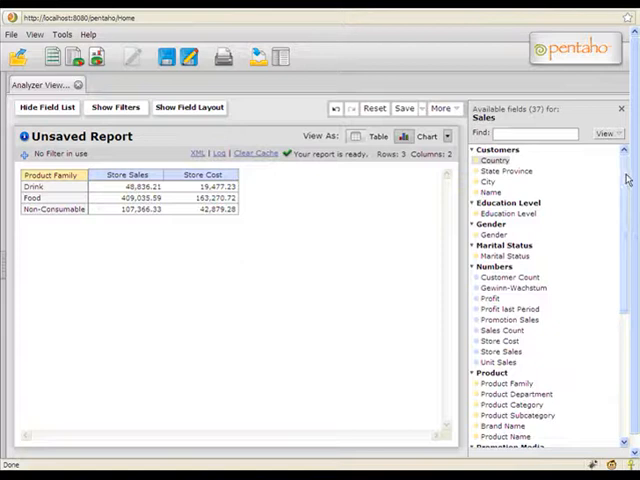
# Step: Find 'Store' fields, placing Store Type on rows and Store Country on columns
pyautogui.scroll(-3)
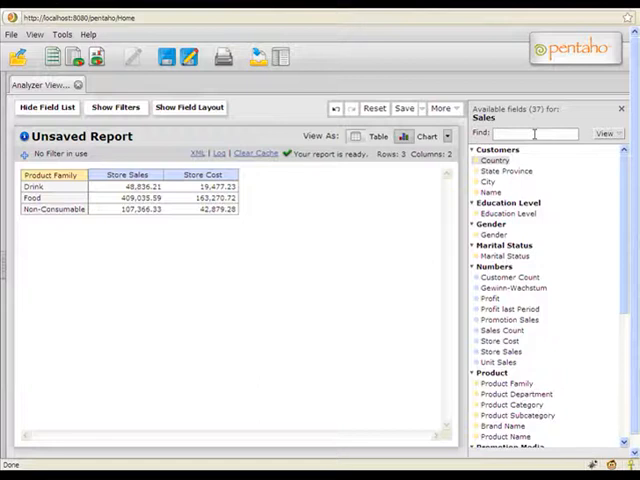
pyautogui.write('S')
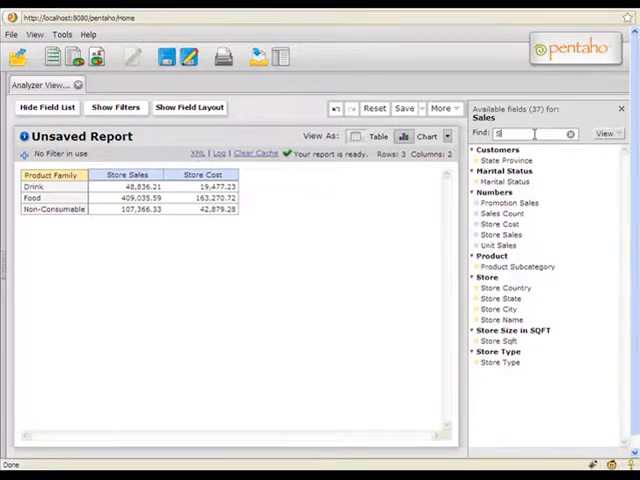
pyautogui.write('Store T')
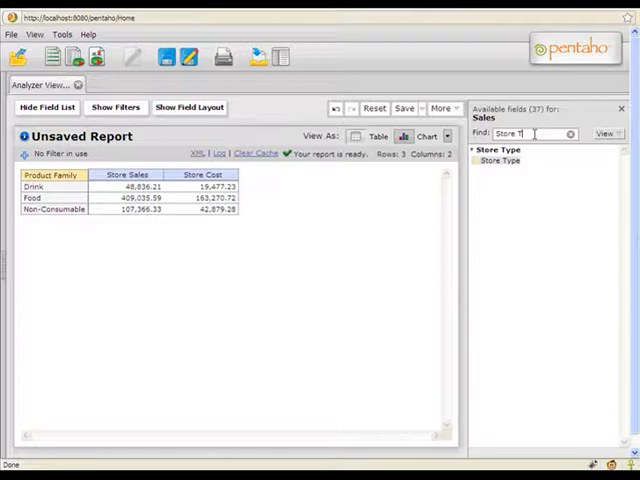
pyautogui.write('y')
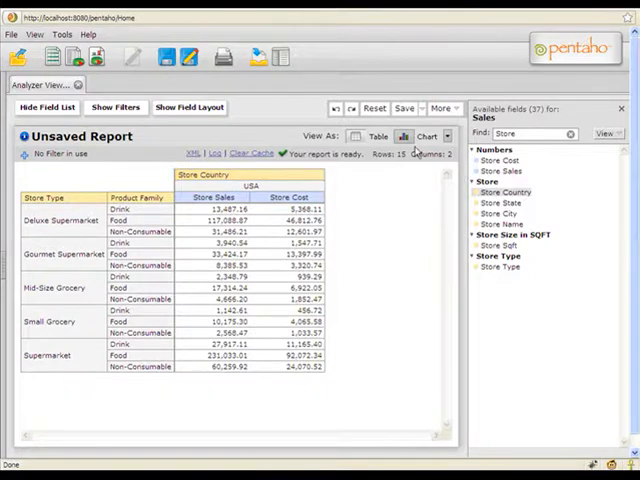
# Step: Display the report as a stacked bar chart, then switch back to the table
pyautogui.click(421, 136)
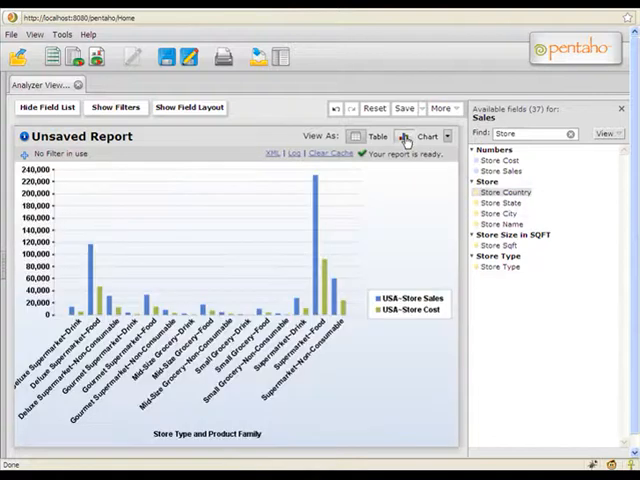
pyautogui.moveTo(405, 136)
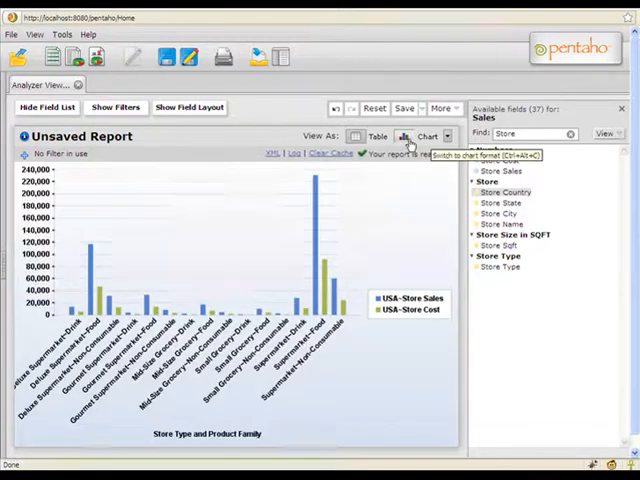
pyautogui.click(447, 136)
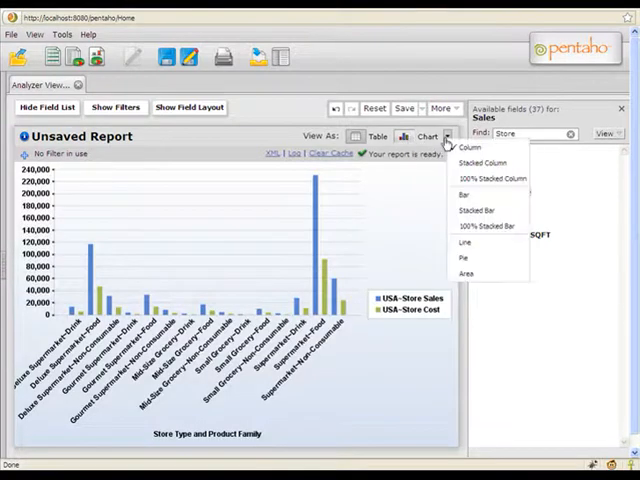
pyautogui.moveTo(481, 210)
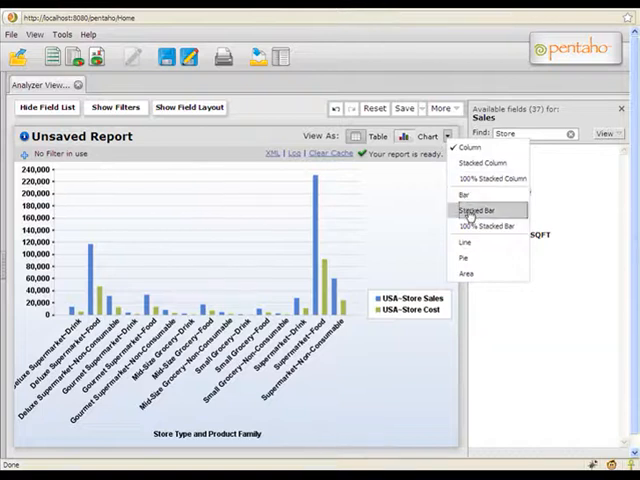
pyautogui.click(483, 210)
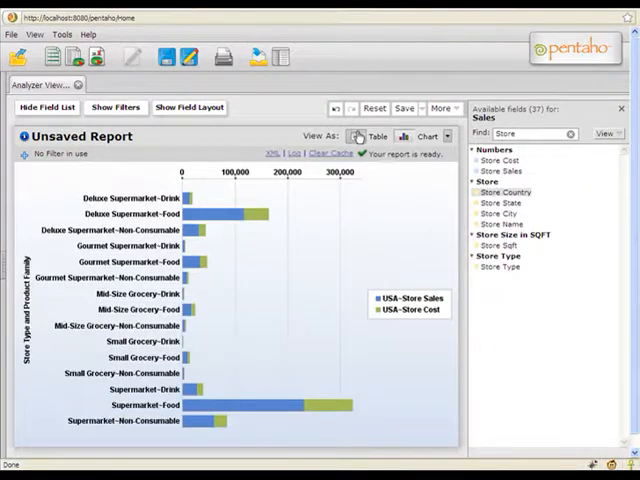
pyautogui.click(372, 136)
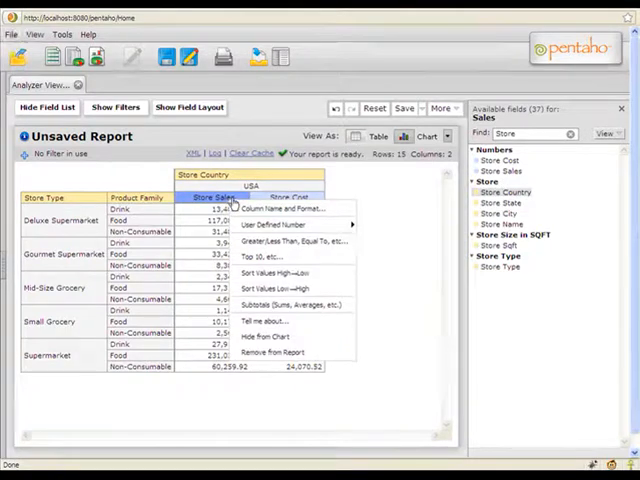
# Step: Rename the Store Sales column to Sales with whole-dollar currency format
pyautogui.click(279, 208)
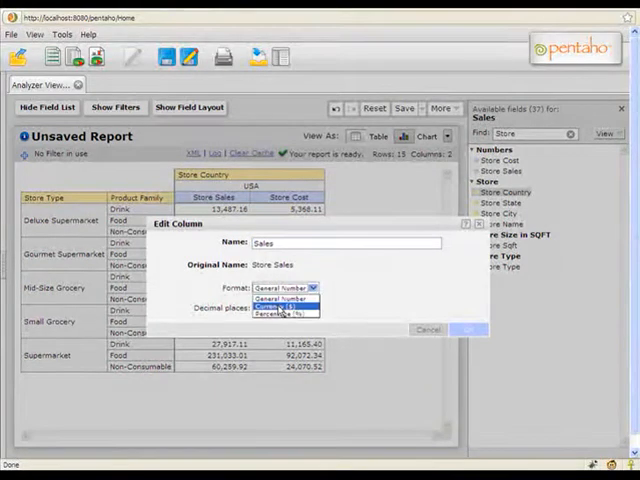
pyautogui.click(283, 306)
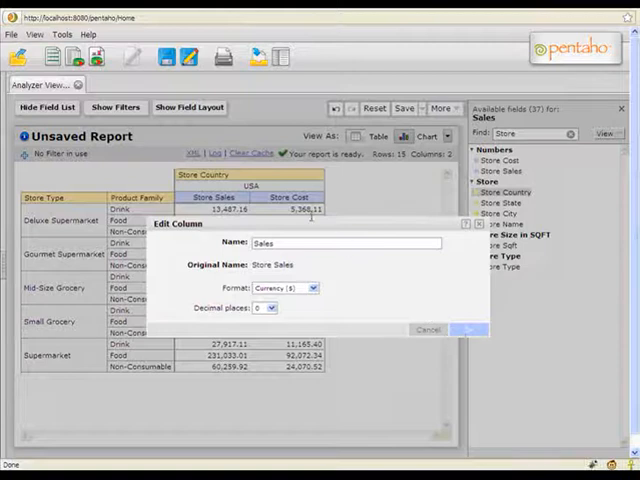
pyautogui.click(467, 329)
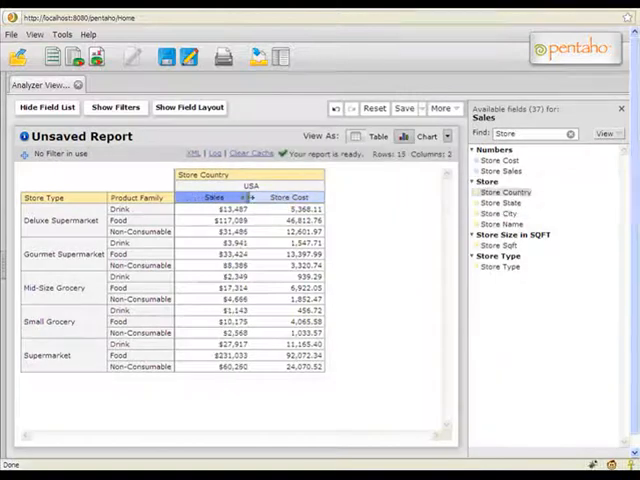
# Step: Rename the Store Cost column to Cost with whole-dollar currency format
pyautogui.click(289, 196)
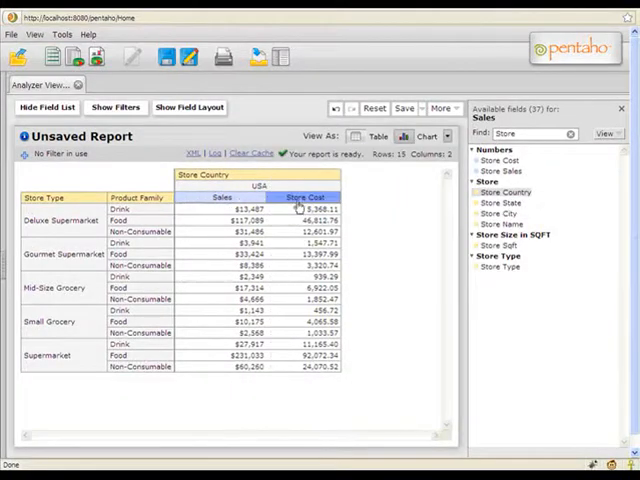
pyautogui.rightClick(304, 197)
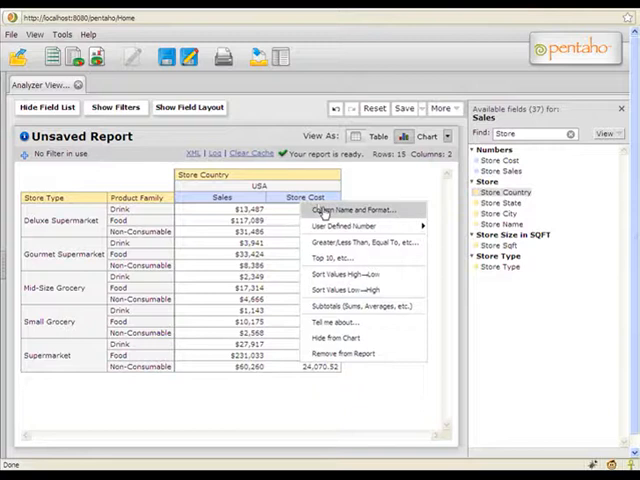
pyautogui.click(360, 210)
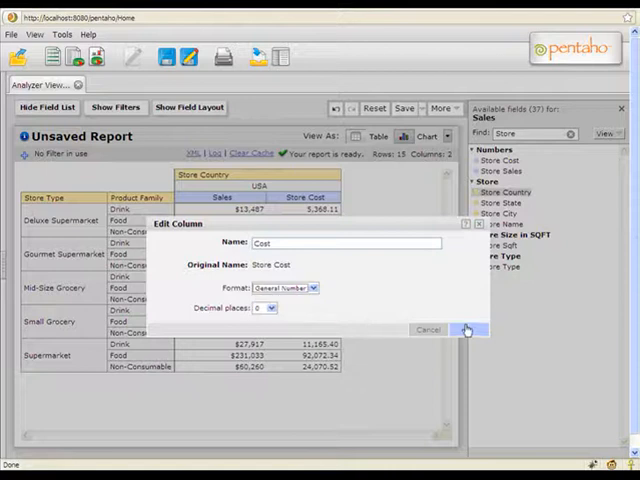
pyautogui.click(466, 330)
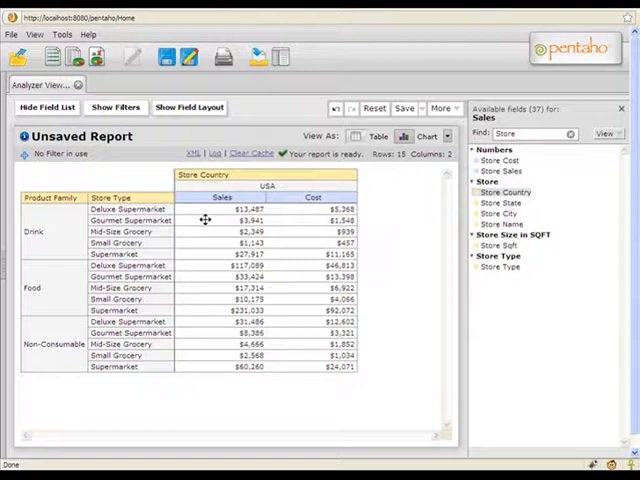
# Step: Apply a Top 3 Store Type by Sales filter, then remove it, keeping high-to-low ordering
pyautogui.click(222, 196)
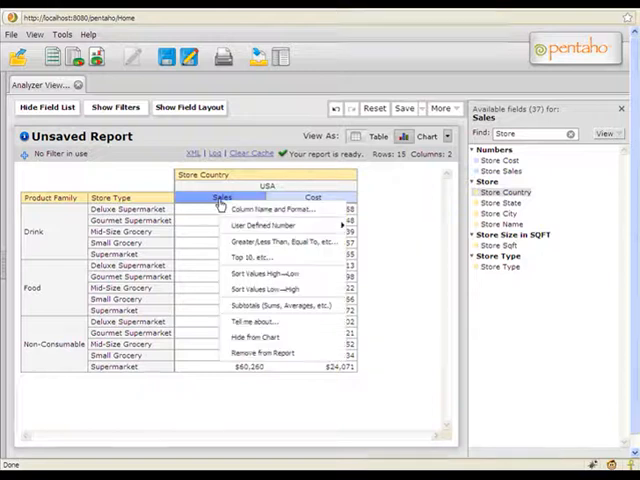
pyautogui.moveTo(250, 257)
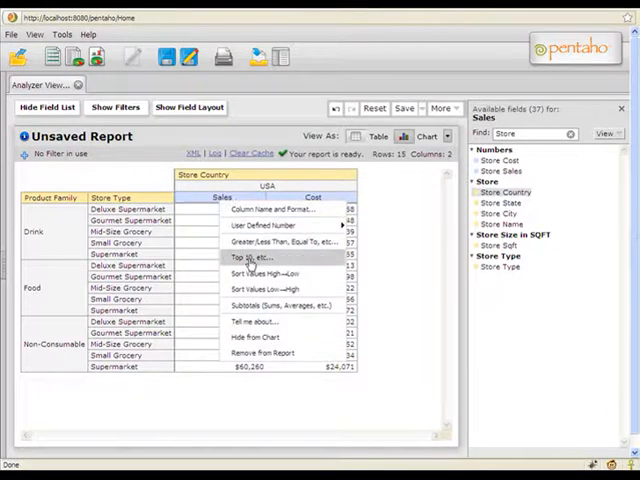
pyautogui.click(249, 257)
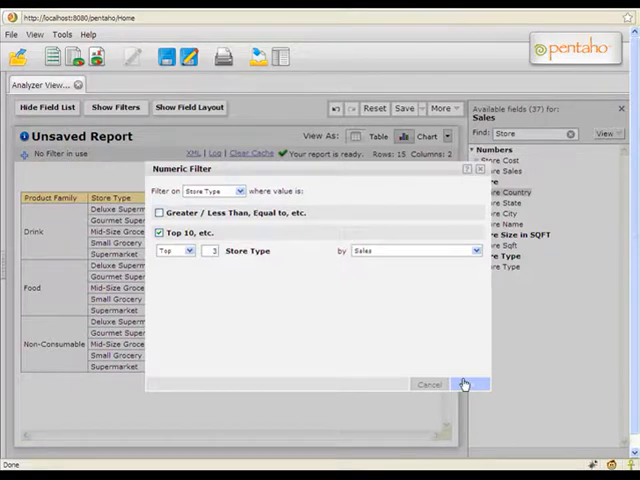
pyautogui.click(464, 384)
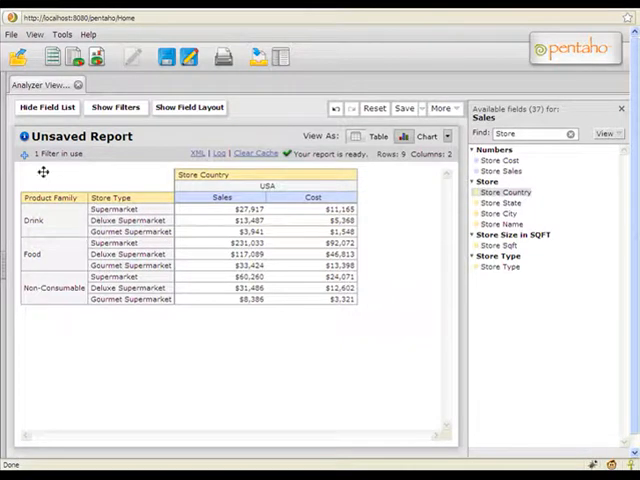
pyautogui.click(115, 107)
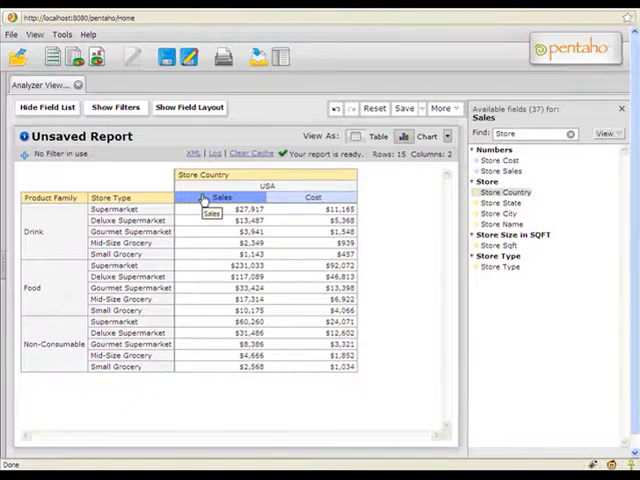
# Step: Add a calculated Profit number with formula [Sales]-[Cost] in whole-dollar currency
pyautogui.rightClick(222, 197)
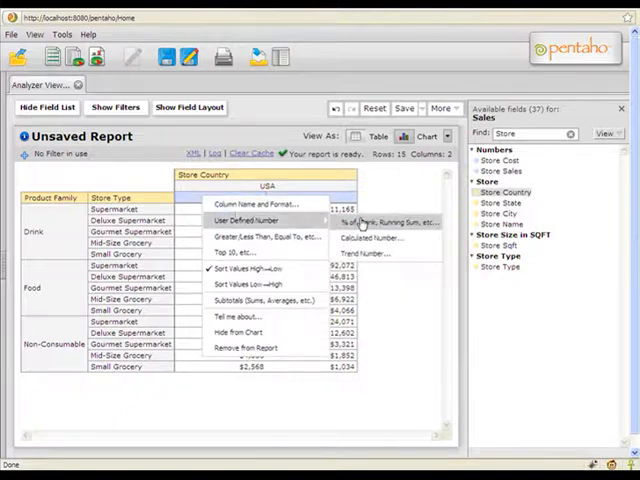
pyautogui.moveTo(375, 238)
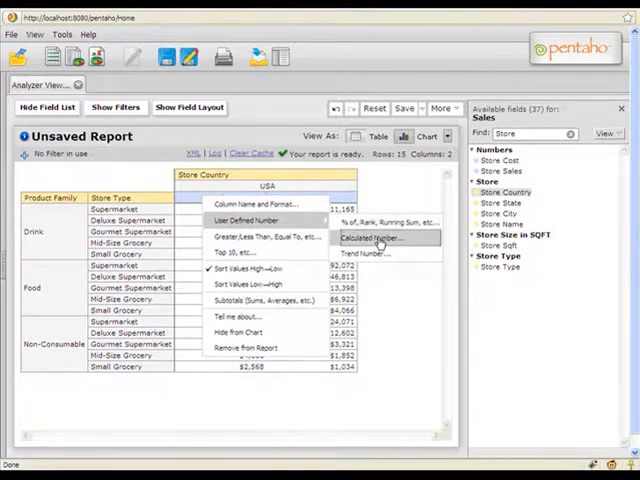
pyautogui.click(373, 238)
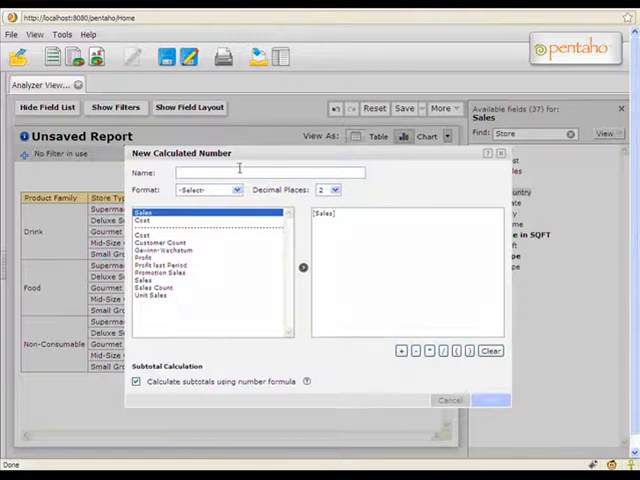
pyautogui.write('3')
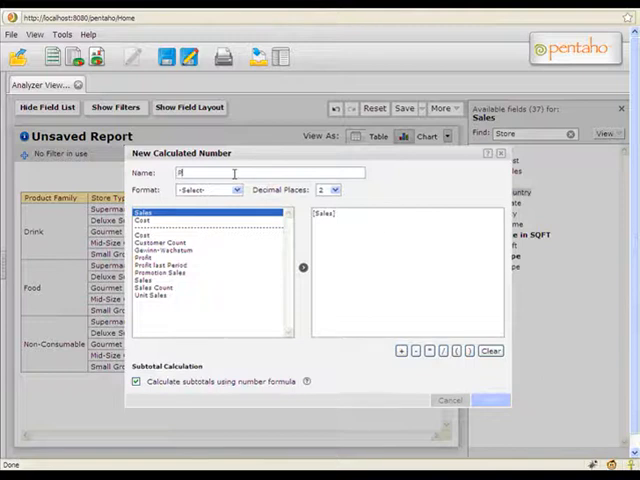
pyautogui.write('Profit')
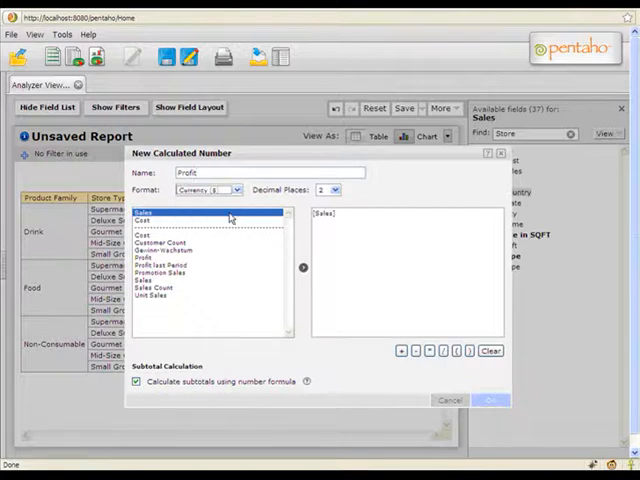
pyautogui.click(337, 190)
pyautogui.write('-')
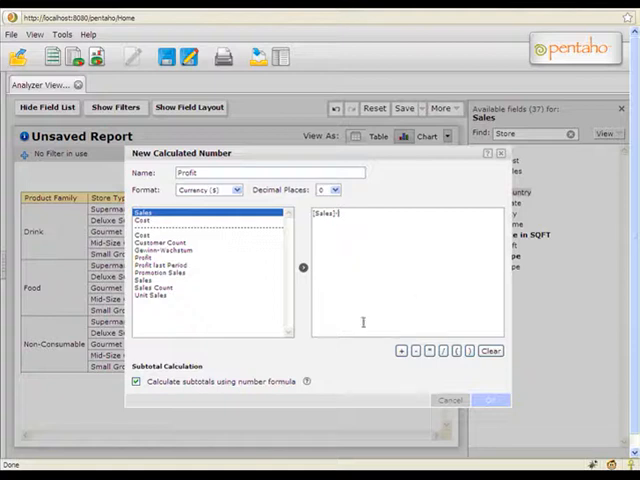
pyautogui.click(143, 220)
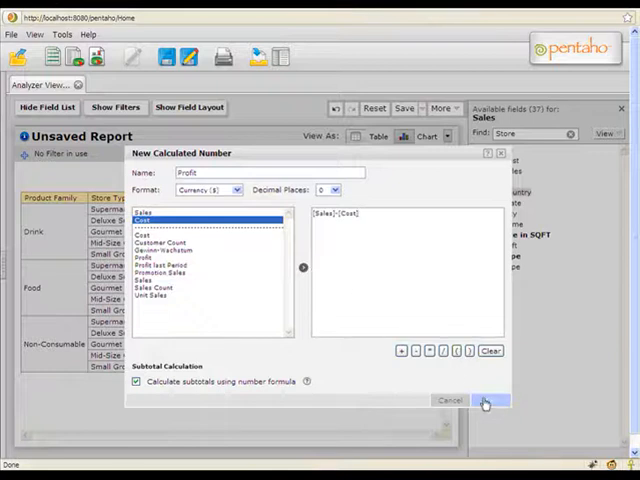
pyautogui.click(485, 400)
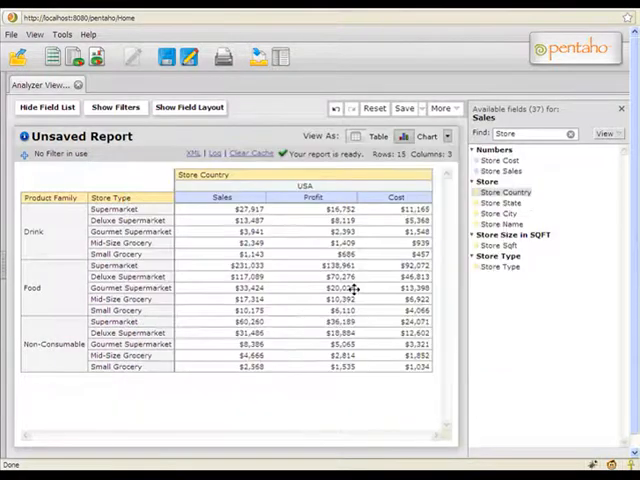
# Step: Move the Profit column after Cost, ordering measures Sales, Cost, Profit
pyautogui.click(305, 197)
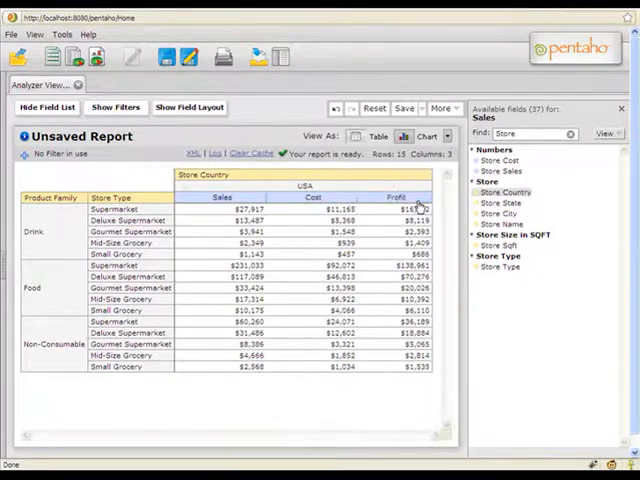
pyautogui.click(396, 197)
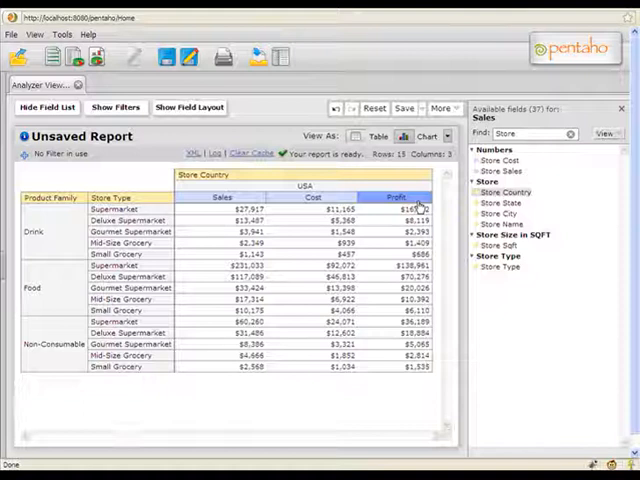